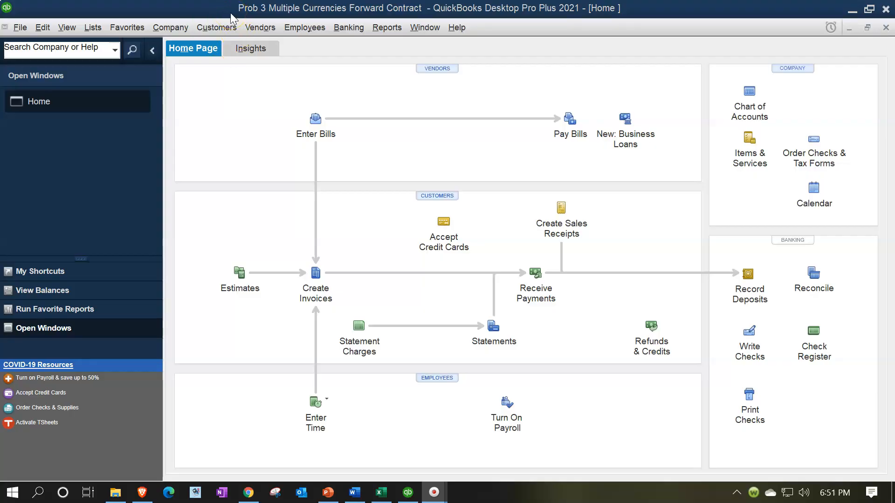
mouse_move(97, 78)
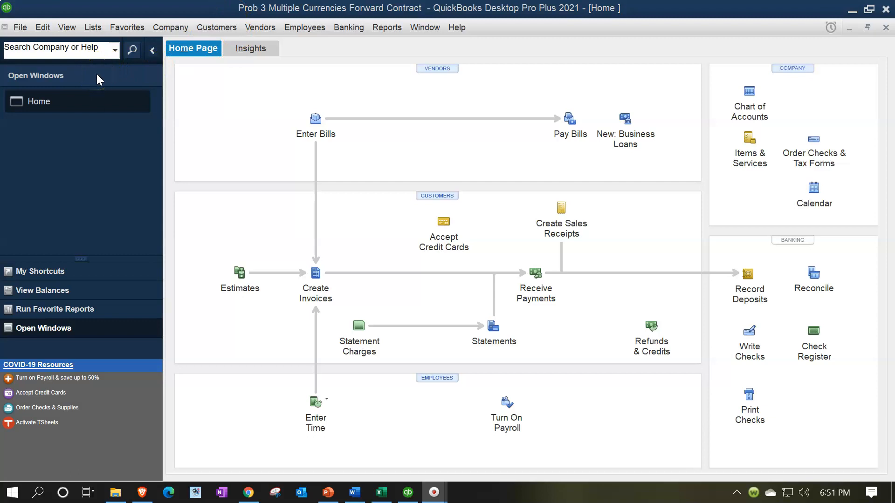
- Run the Balance Sheet Standard report for the custom range 01/01/2021–12/31/2021
left_click(66, 27)
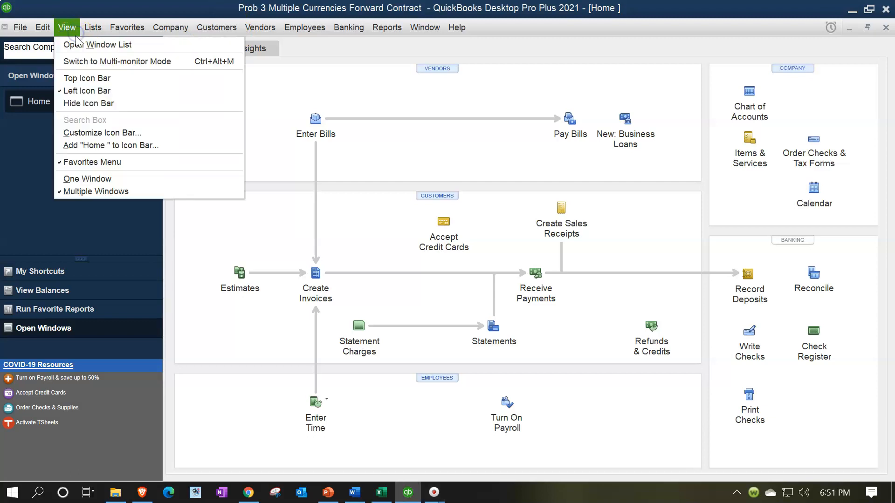
mouse_move(108, 45)
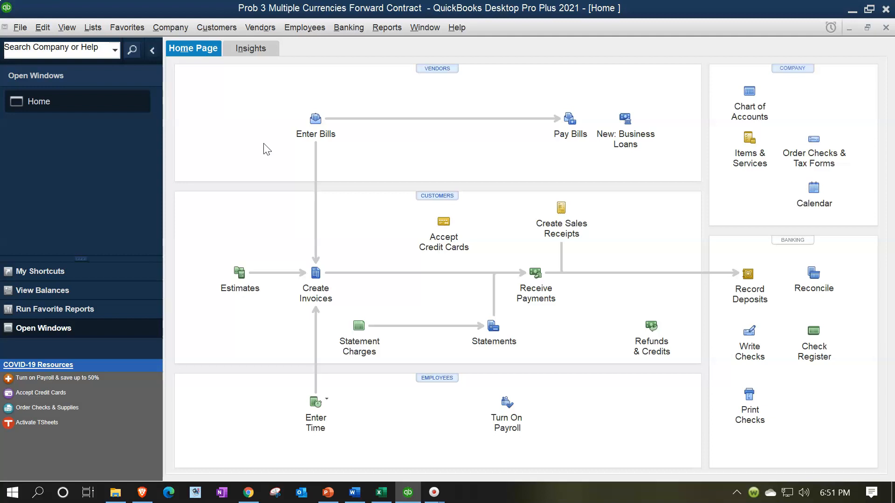
mouse_move(375, 109)
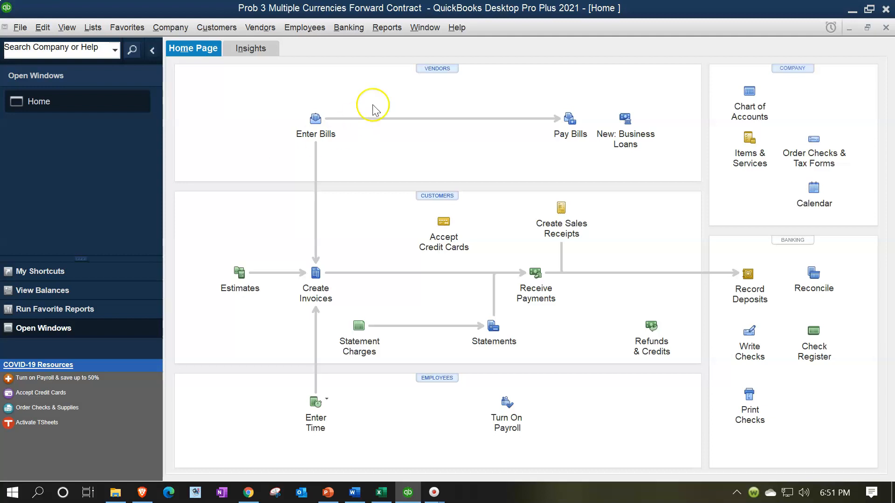
left_click(386, 27)
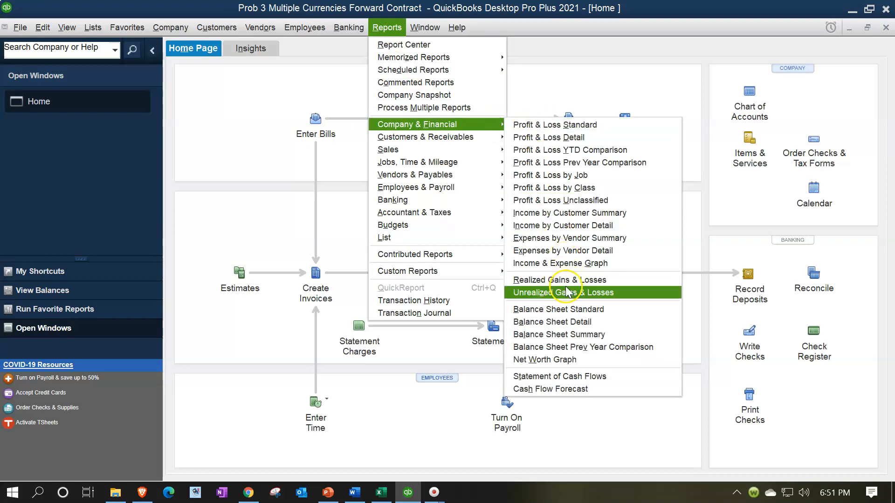
left_click(563, 292)
type("0")
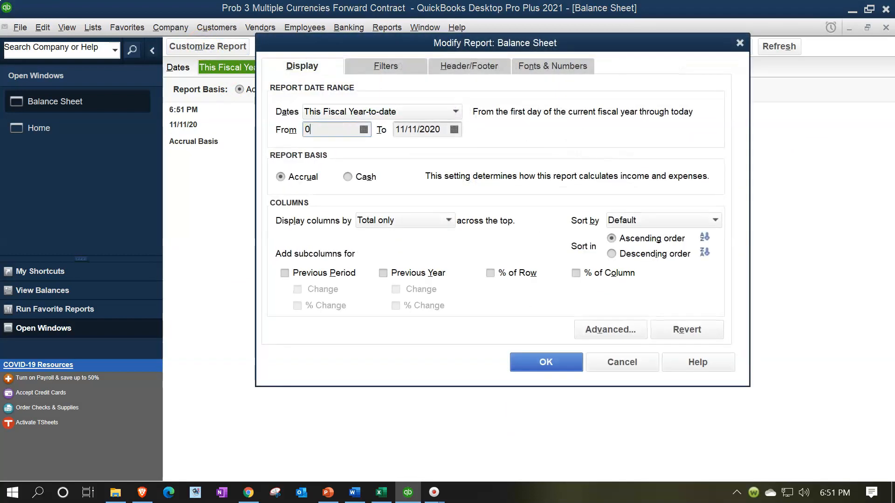
type("121")
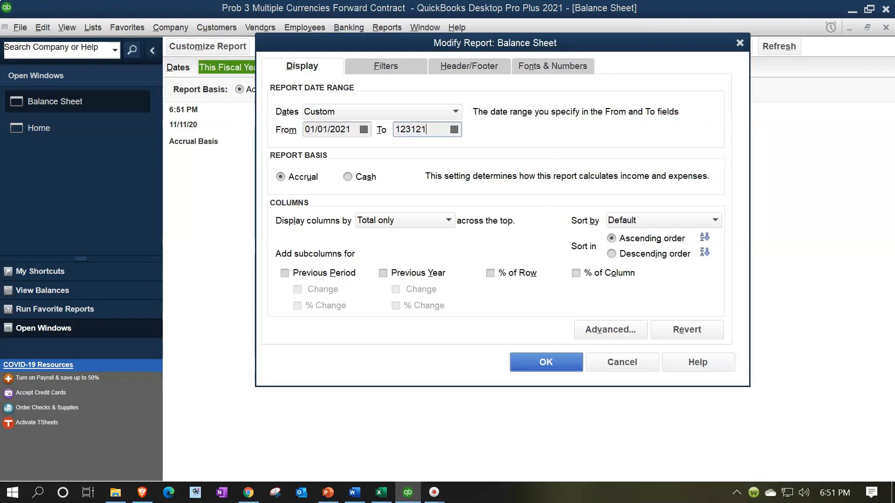
left_click(545, 362)
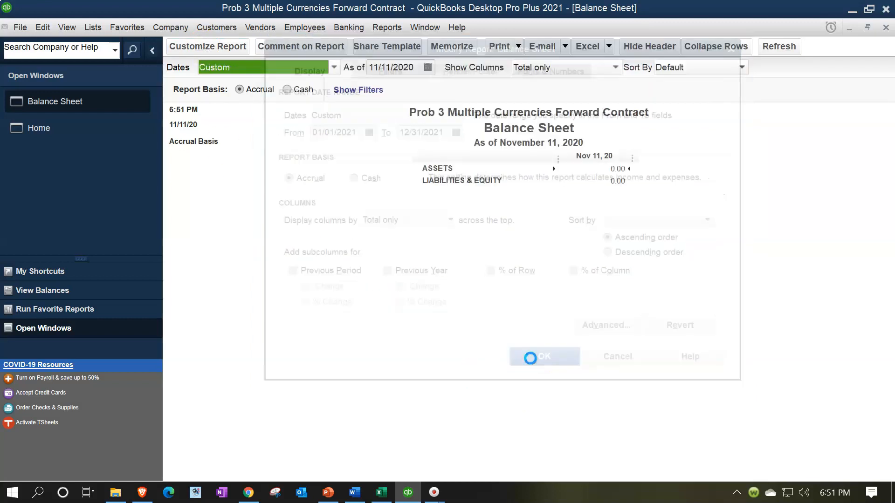
- Refresh the Balance Sheet as of 12/31/2021, showing 3,900 payable and -200 net income
left_click(543, 356)
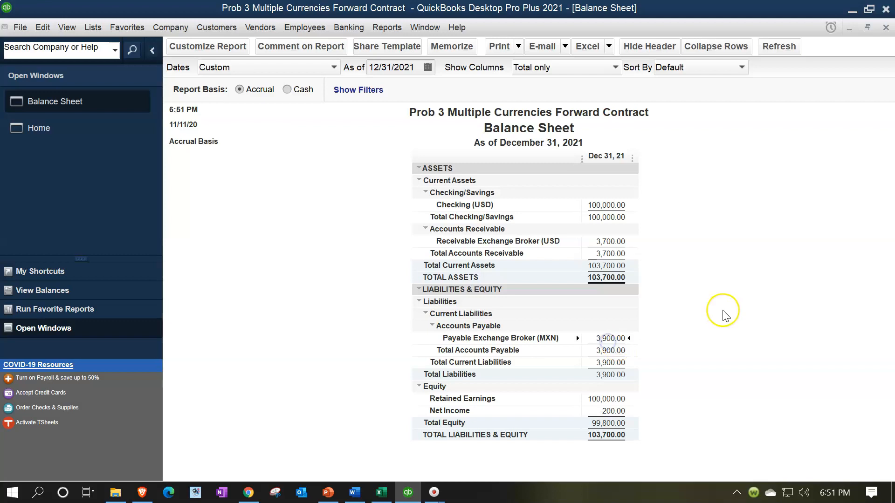
mouse_move(725, 315)
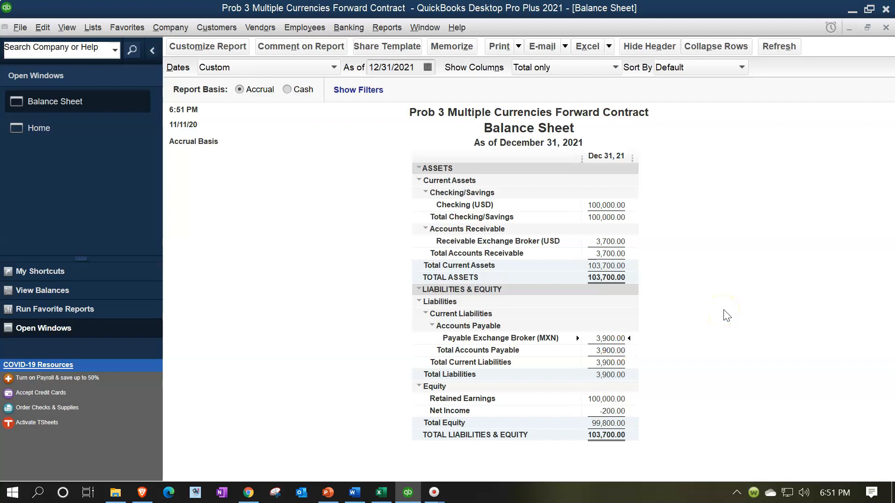
mouse_move(725, 315)
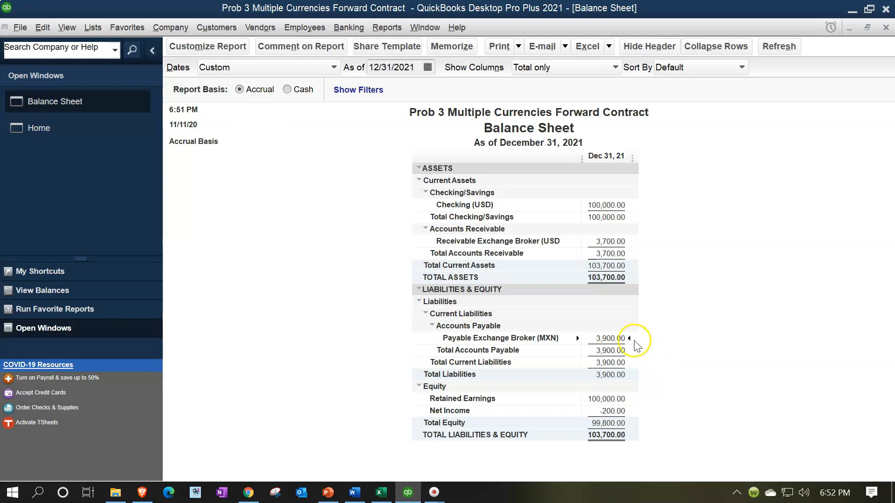
- QuickZoom the Payable Exchange Broker (MXN) balance to its 3,700 bill and 200 journal entry
double_click(606, 337)
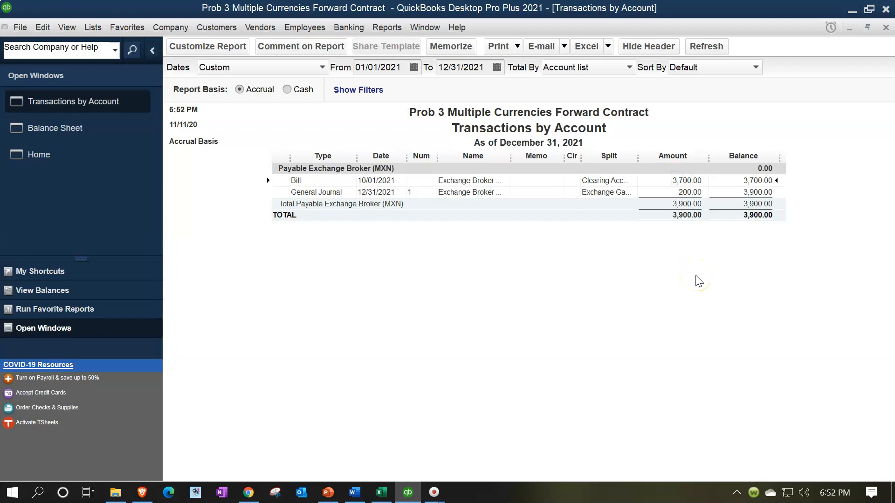
mouse_move(685, 192)
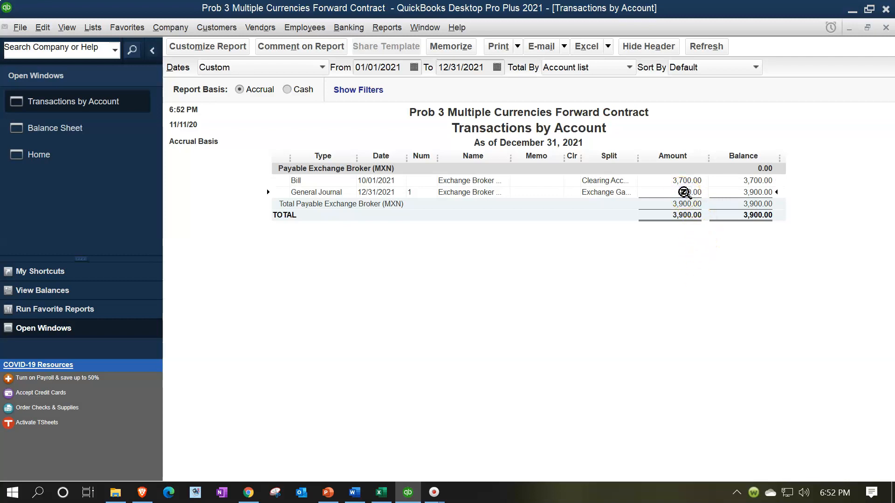
mouse_move(669, 315)
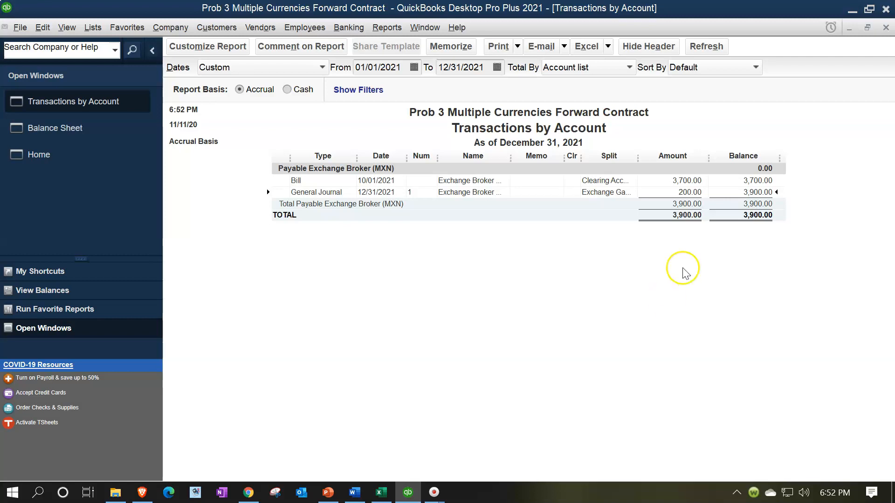
mouse_move(888, 29)
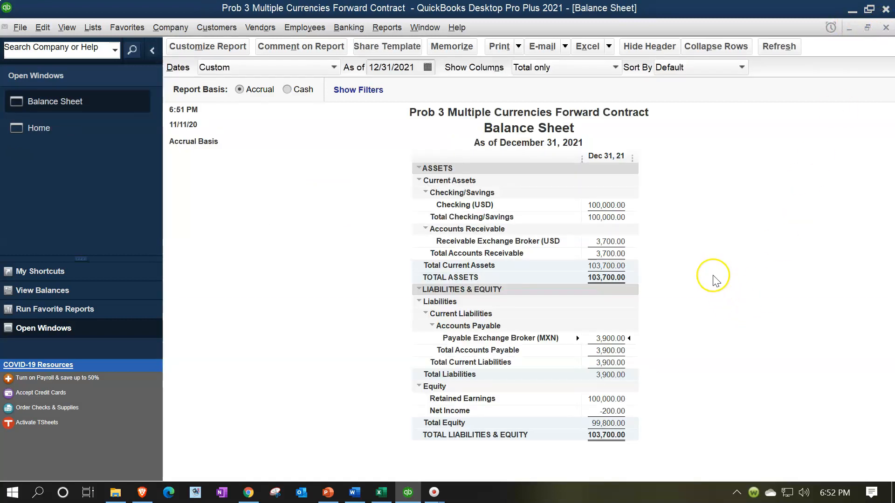
mouse_move(604, 202)
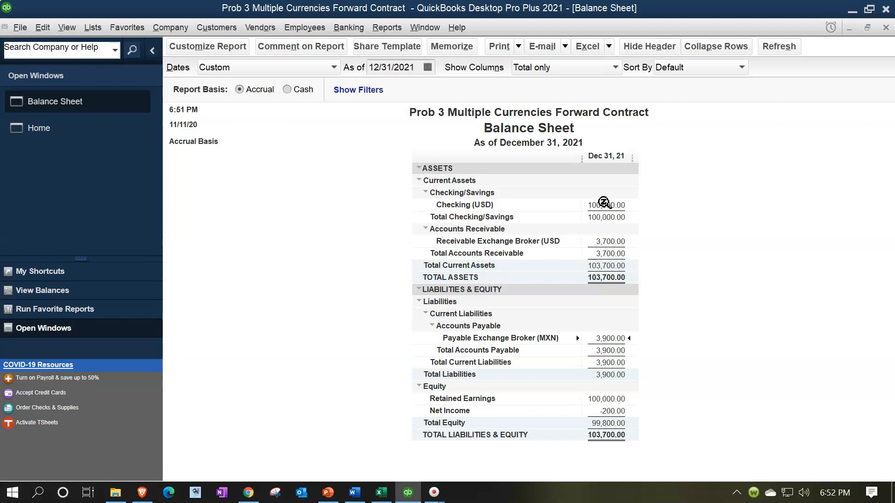
- Re-run the Balance Sheet as of 12/31/2022 and QuickZoom the 200 payable balance
left_click(400, 67)
type("2")
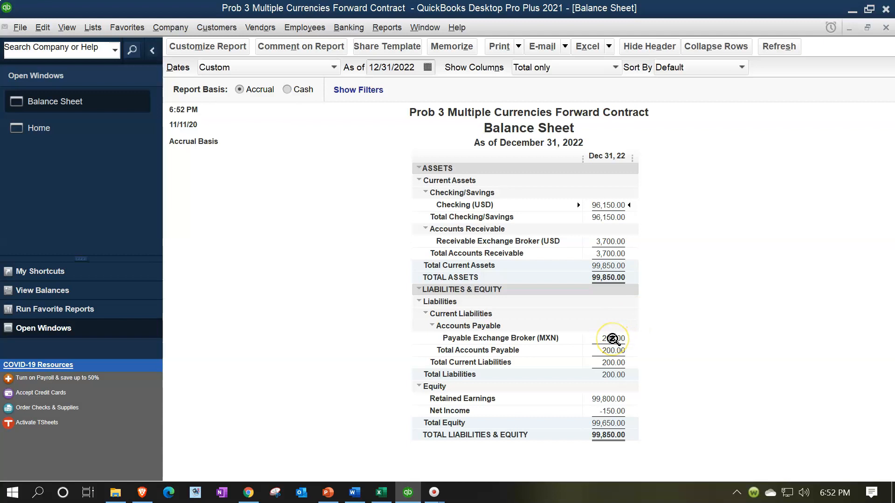
double_click(607, 337)
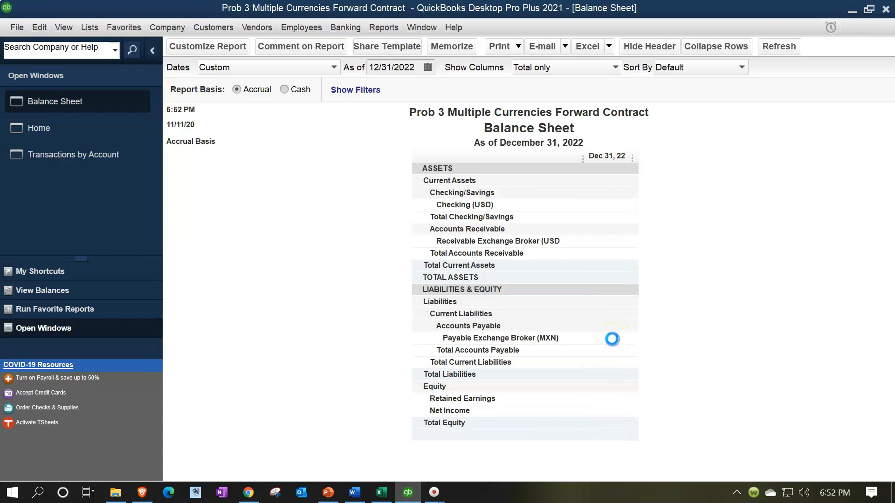
double_click(499, 337)
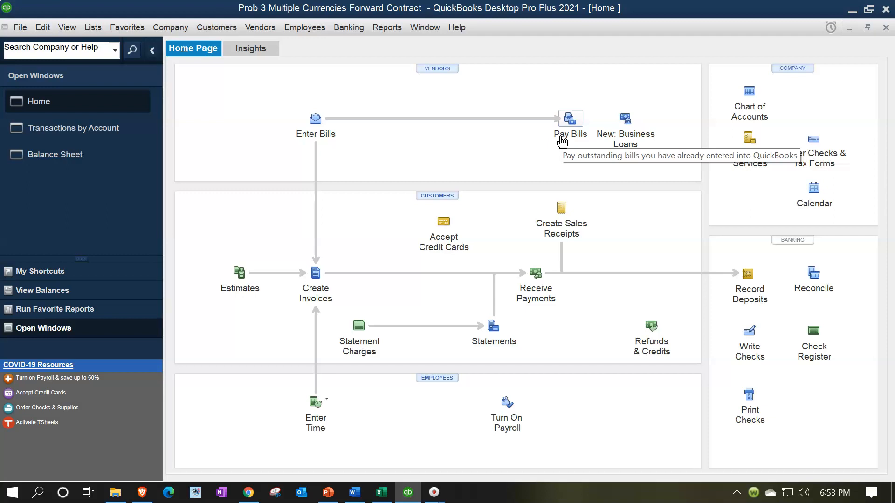
mouse_move(408, 168)
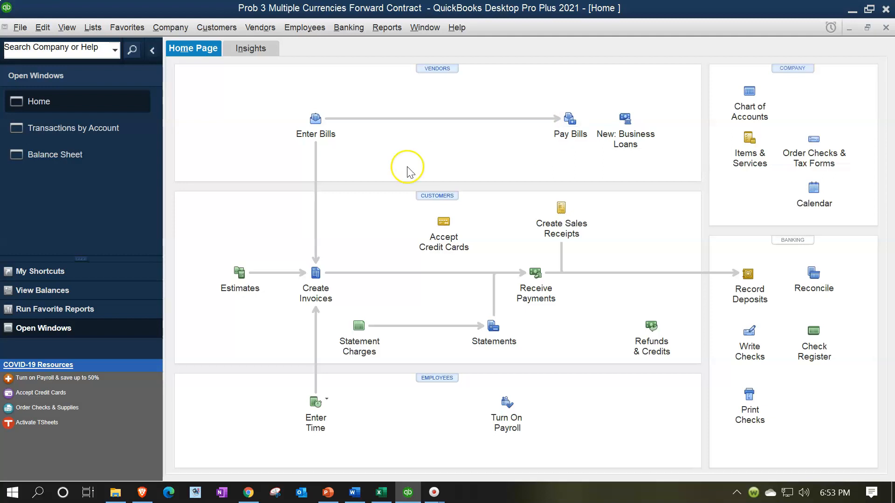
mouse_move(466, 129)
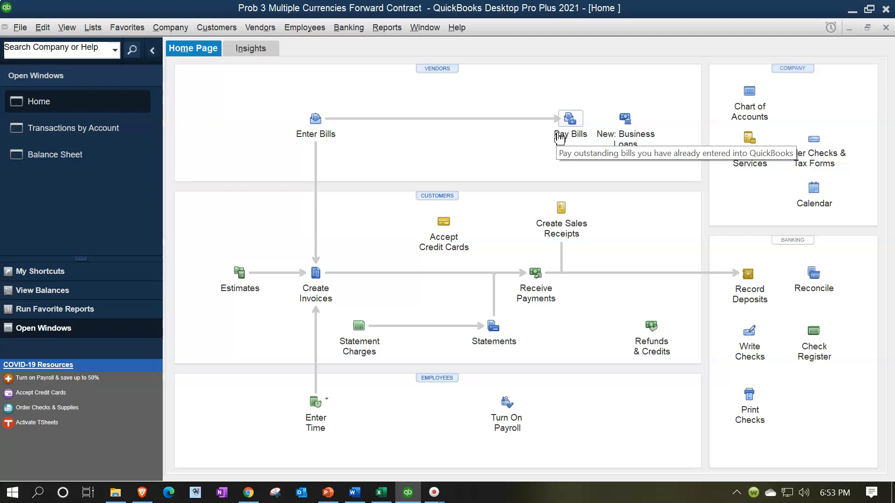
mouse_move(387, 27)
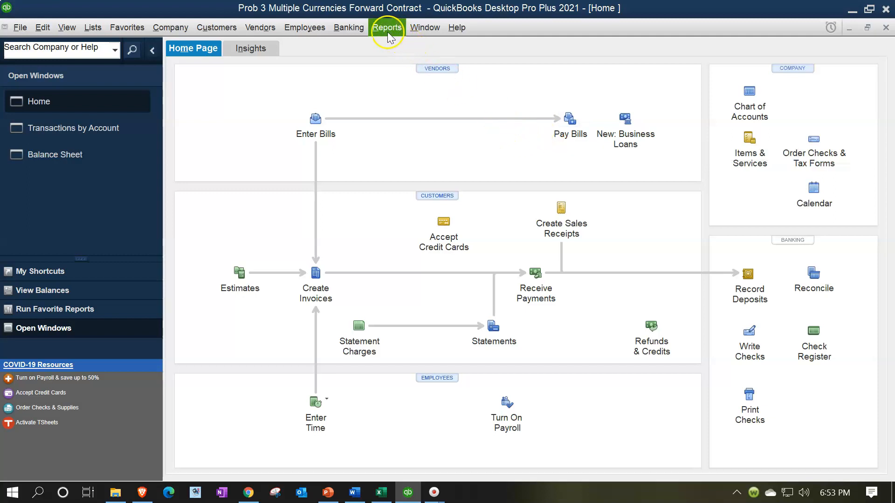
- Run the Profit & Loss Standard report for 2021, showing a 200 exchange loss
left_click(386, 27)
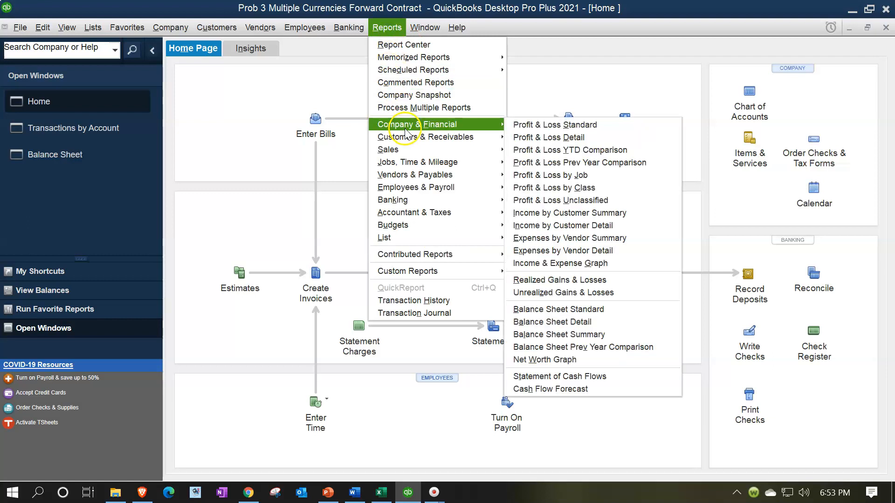
mouse_move(553, 124)
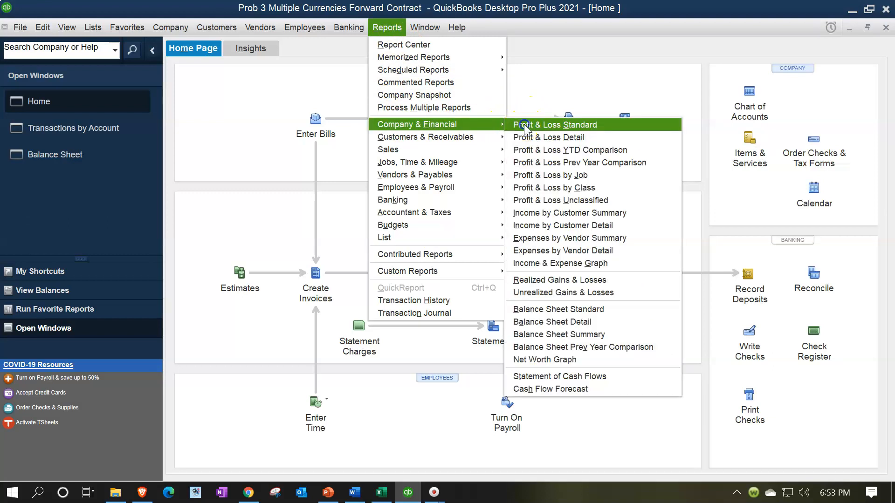
left_click(552, 124)
type("0")
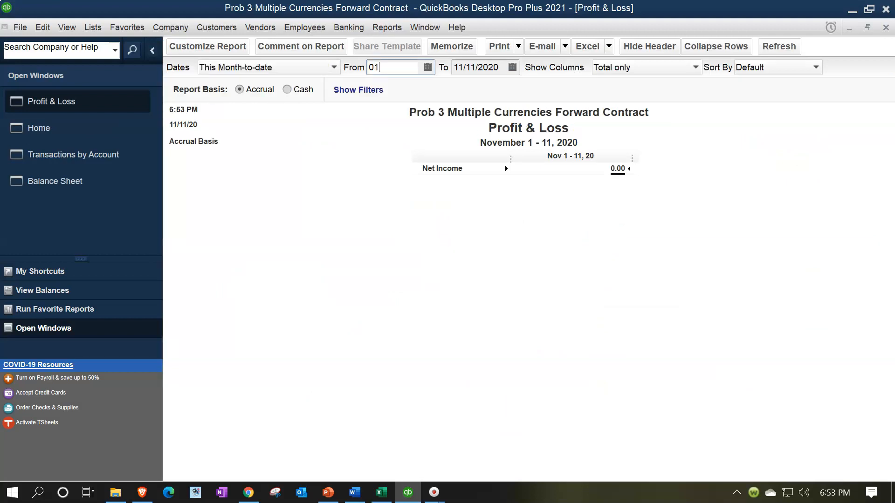
type("1231")
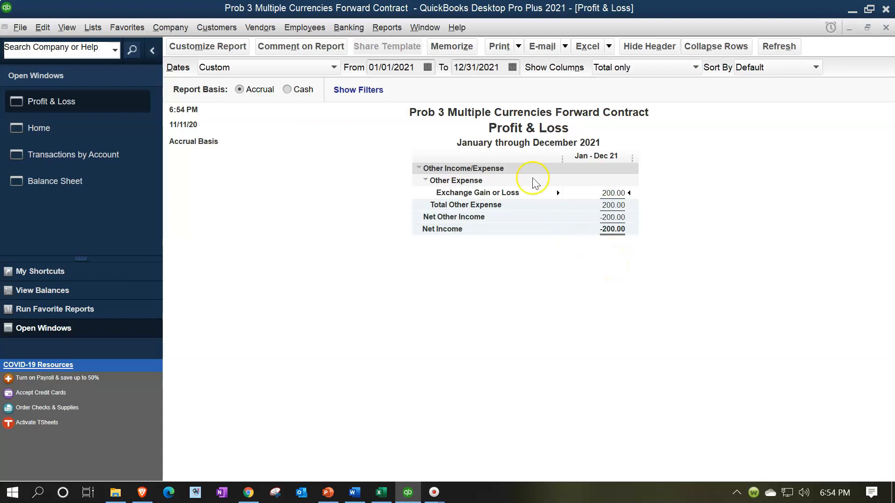
- Shift the Profit & Loss dates to 01/01/2022–12/31/2022, showing a 150 exchange loss
left_click(391, 67)
type("2")
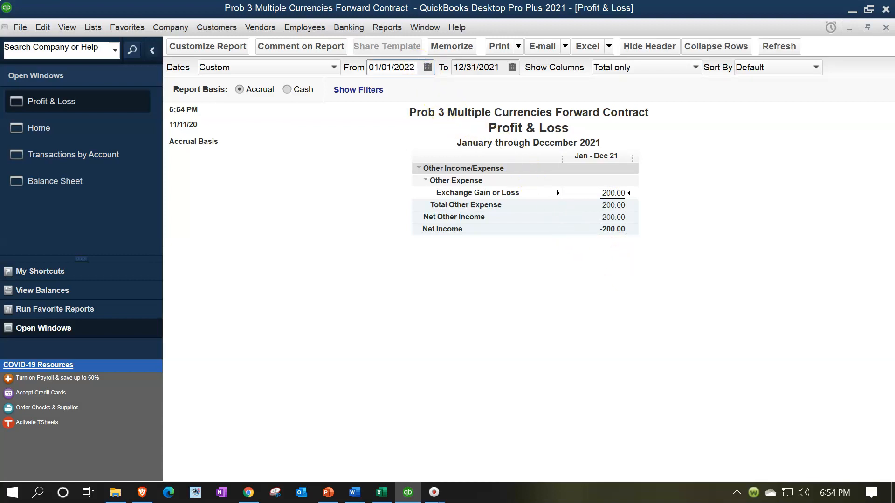
type("12")
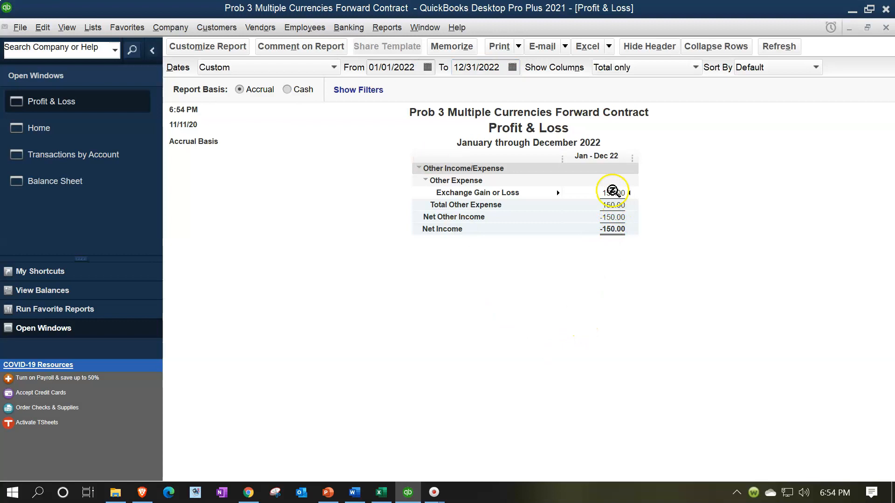
- Trace the 150 exchange loss to the 04/01/2022 bill payment, then view the Excel worksheet
double_click(612, 191)
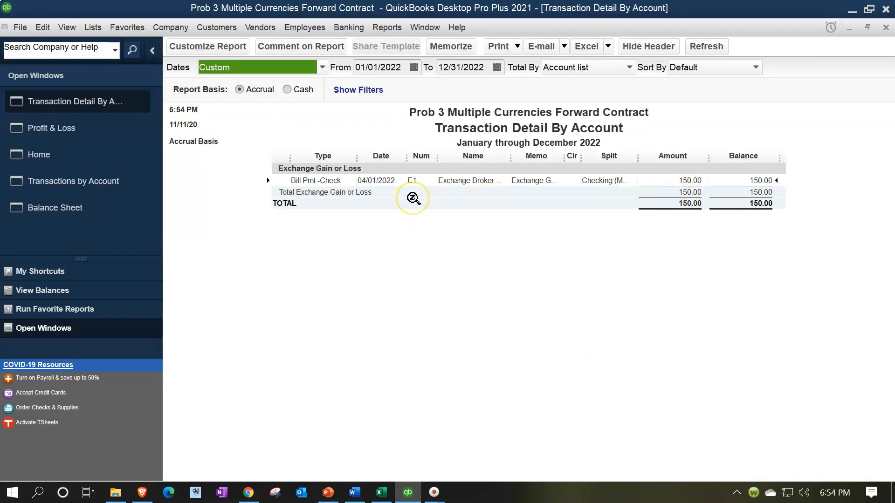
mouse_move(385, 471)
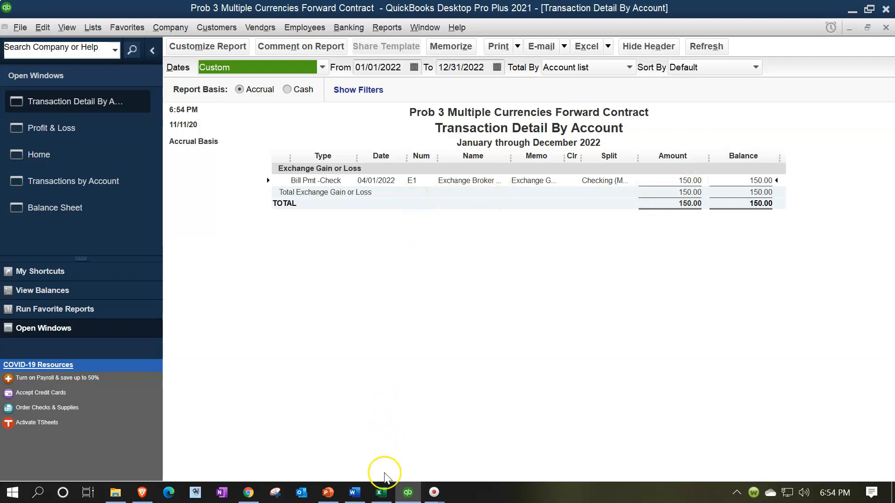
left_click(380, 492)
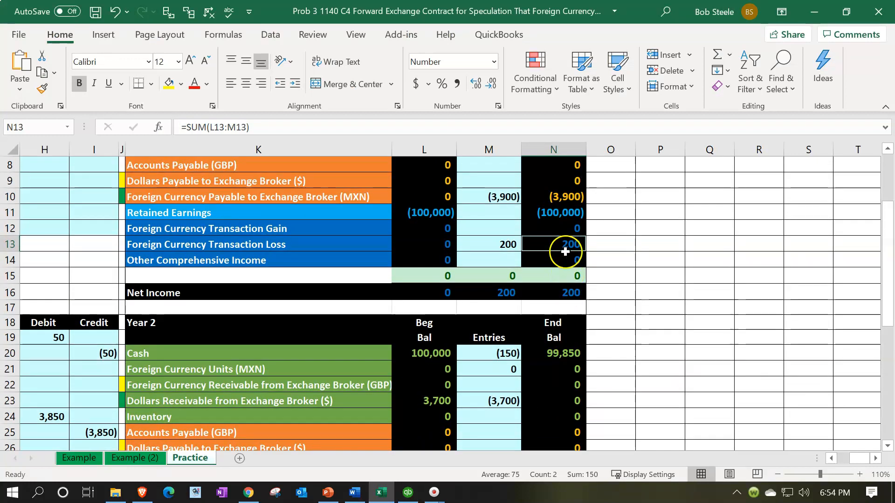
scroll("down", 3)
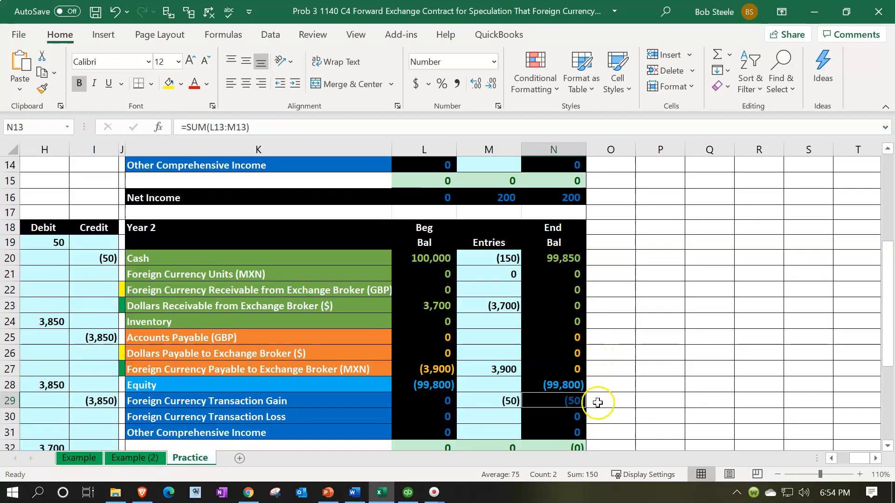
scroll("down", 3)
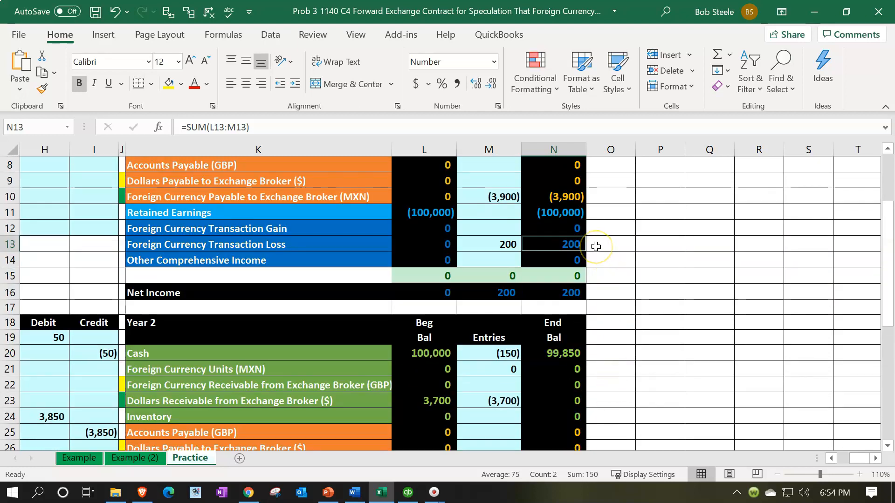
scroll("down", 3)
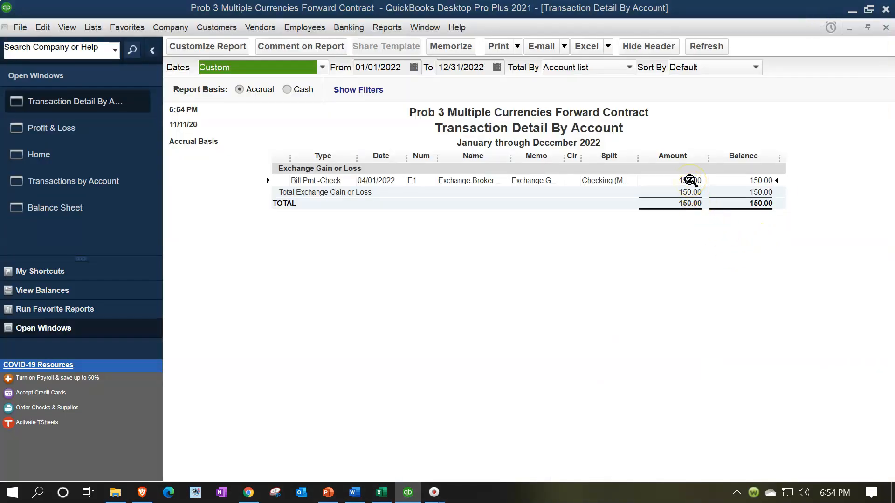
mouse_move(526, 150)
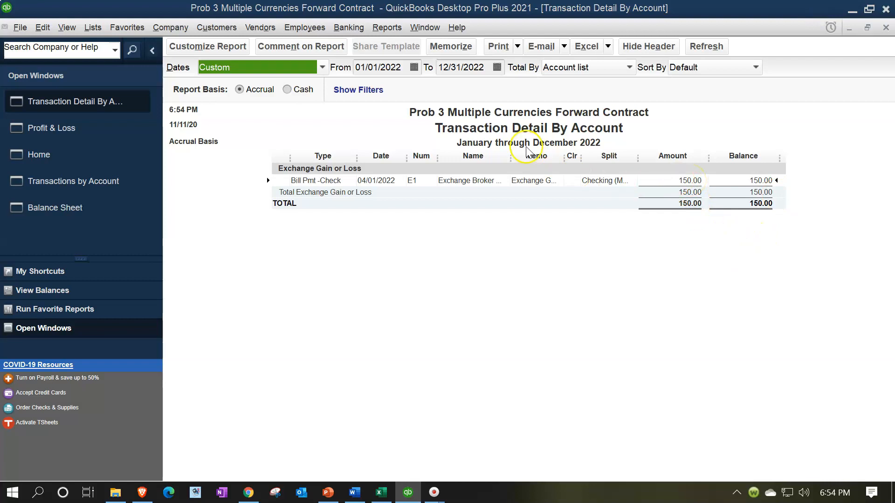
- Extend the detail report From date to 01/01/2021 and open the 200 General Journal entry of 12/31/2021
left_click(376, 67)
type("1")
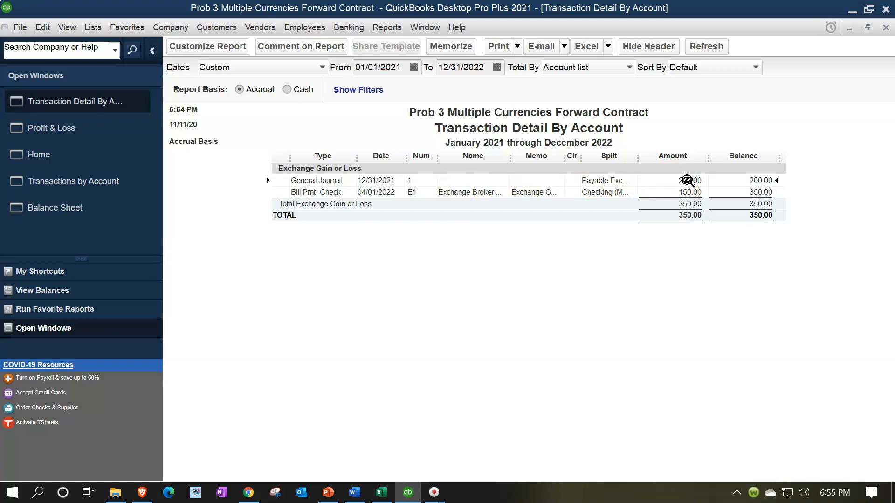
mouse_move(705, 199)
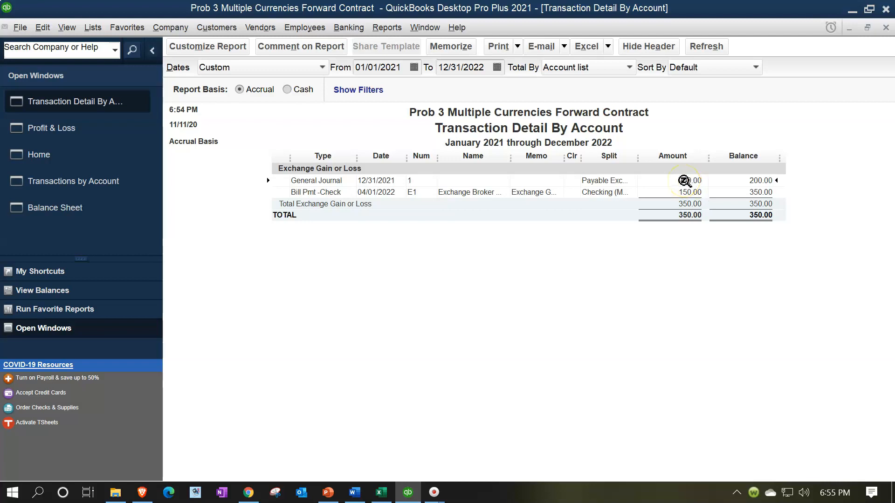
double_click(315, 180)
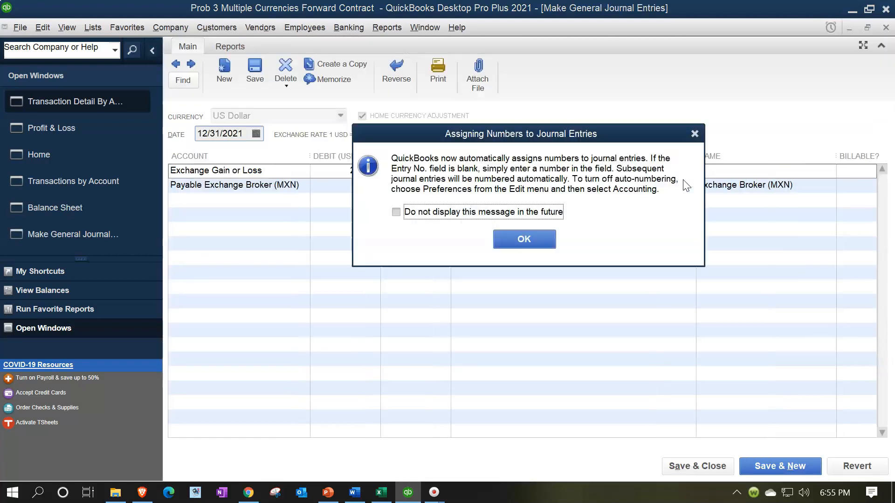
- Create reversing entry 1R, reviewing its Exchange Gain or Loss credit, memo and Payable Exchange Broker debit of 200
left_click(523, 238)
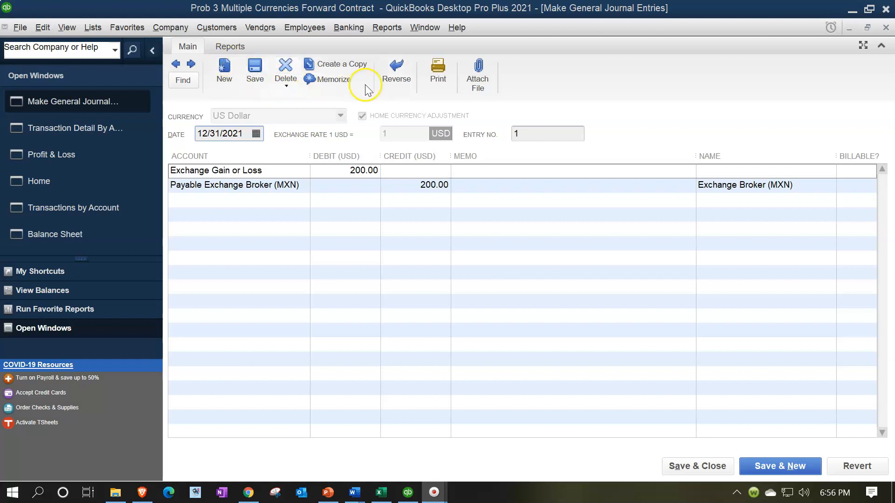
left_click(395, 68)
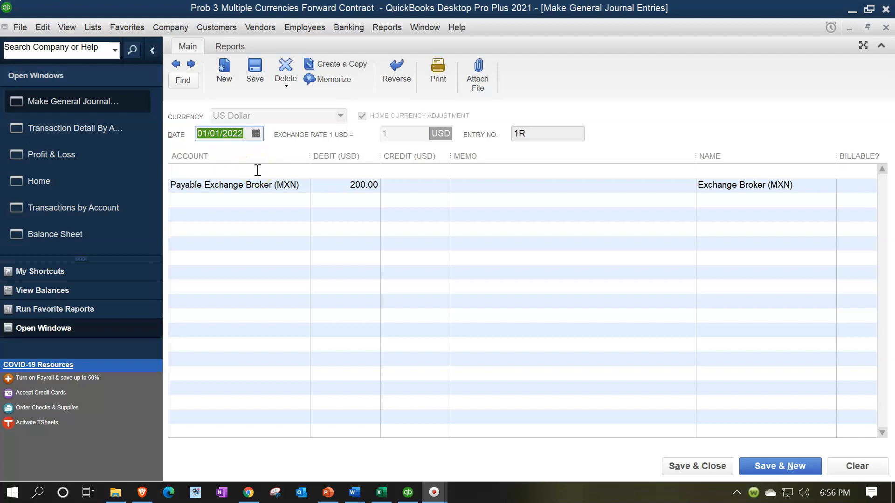
left_click(395, 73)
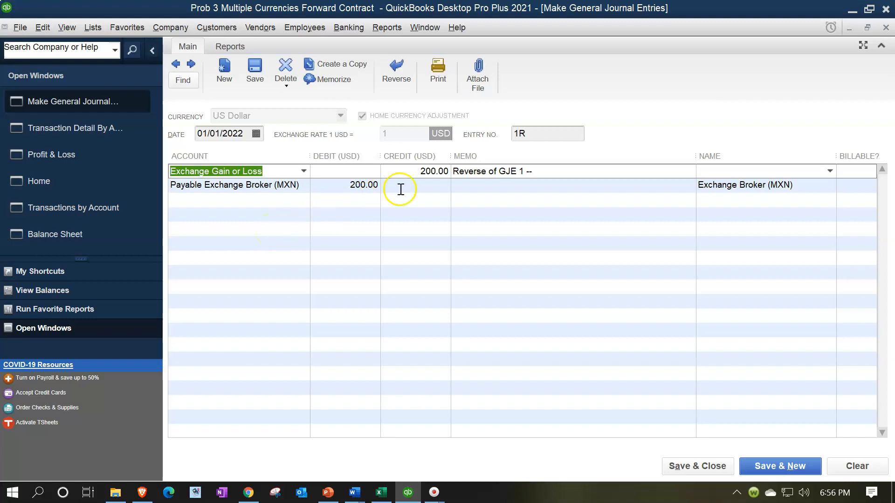
mouse_move(473, 178)
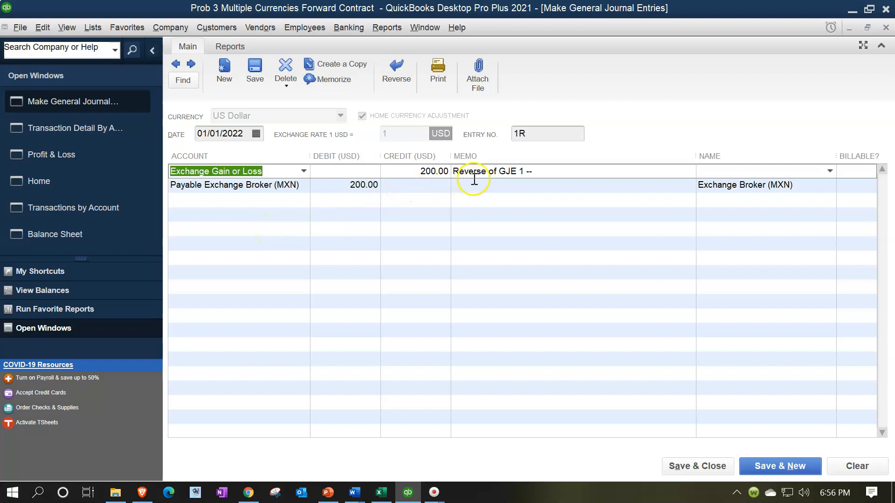
left_click(234, 185)
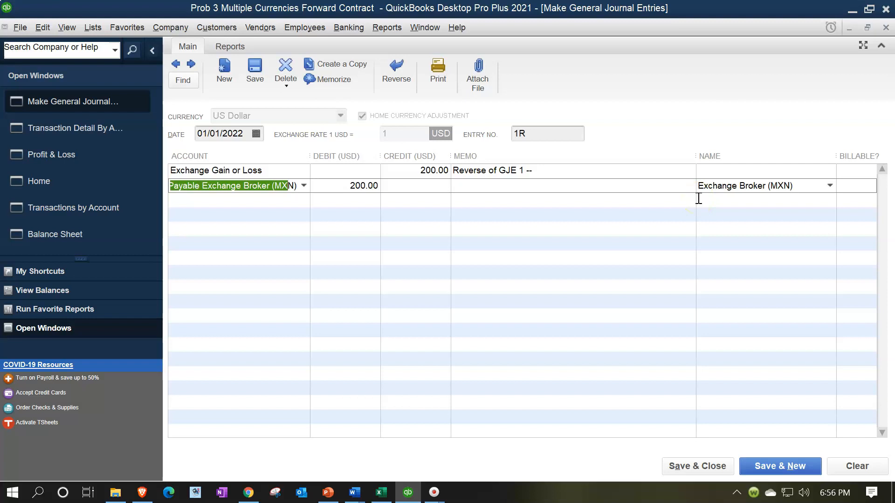
left_click(237, 200)
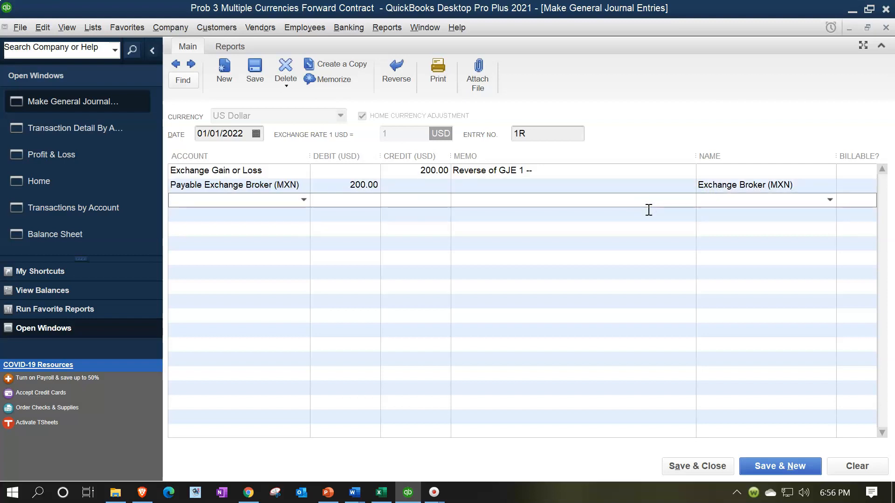
mouse_move(637, 248)
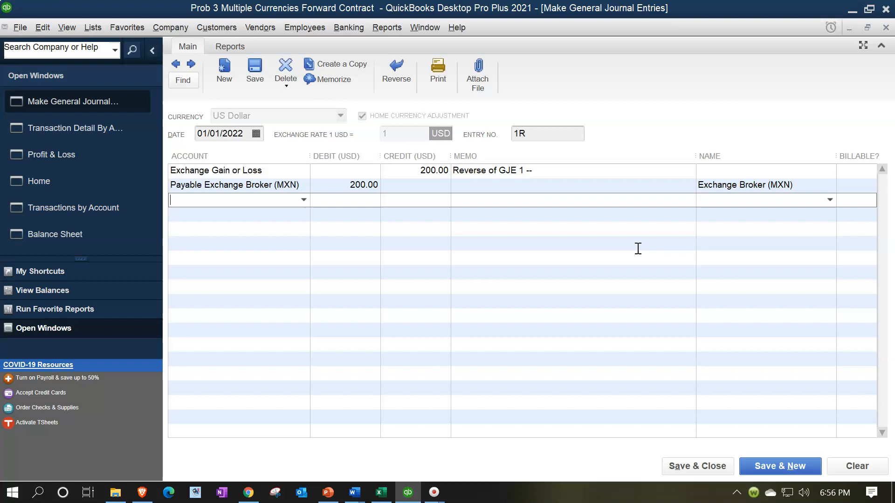
mouse_move(680, 410)
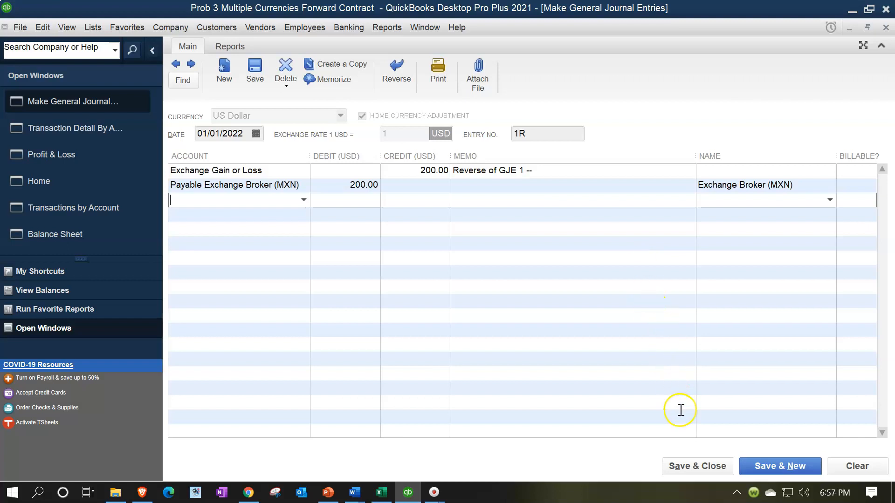
- Save and close entry 1R, accepting the future-dated 01/01/2022 transaction warning
left_click(779, 466)
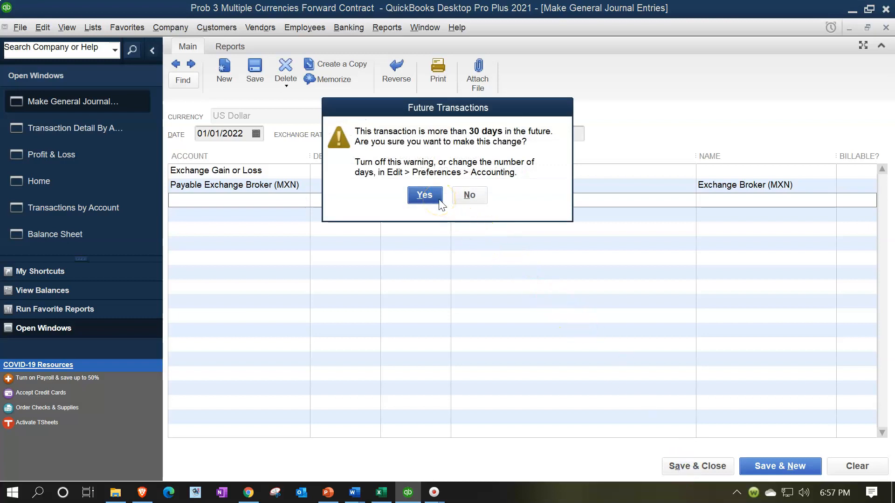
left_click(425, 195)
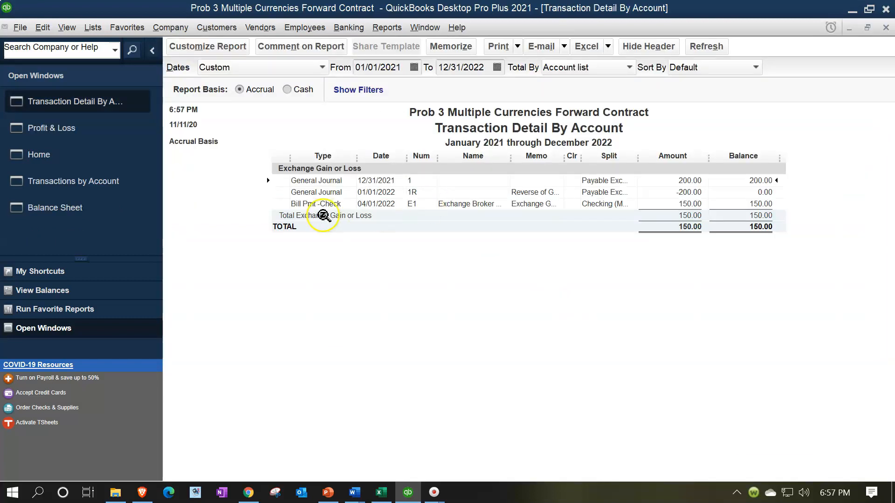
- Drill into Accounts Payable from the Balance Sheet and filter its transactions to 01/01/2022–12/31/2022
left_click(55, 207)
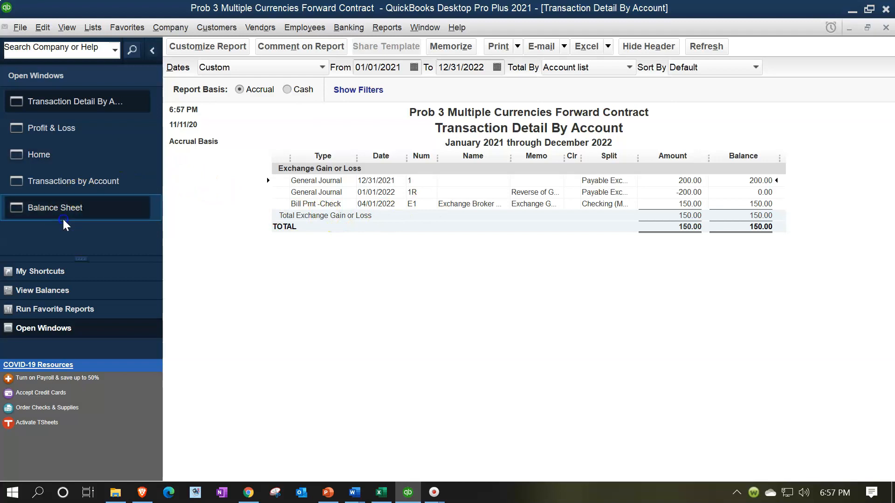
left_click(55, 207)
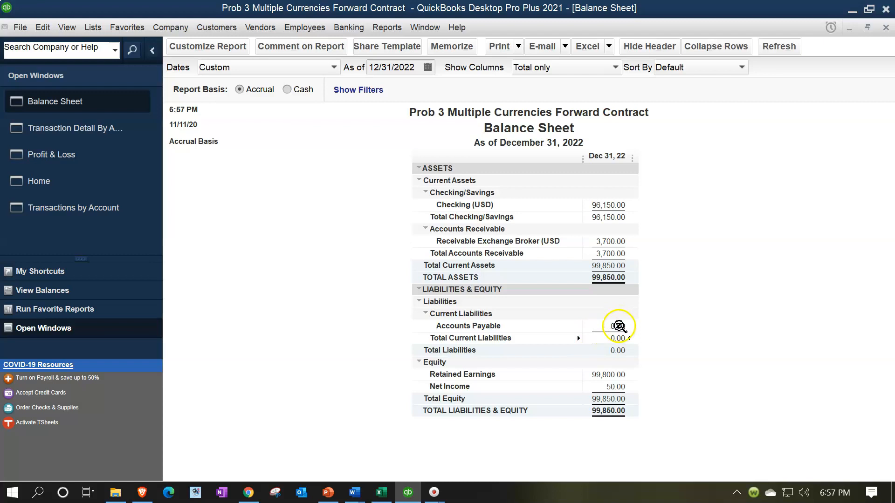
double_click(617, 326)
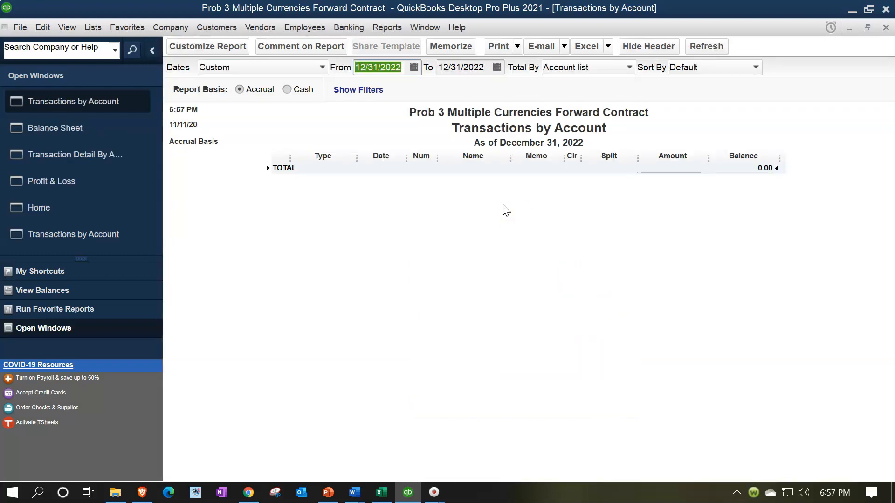
type("01")
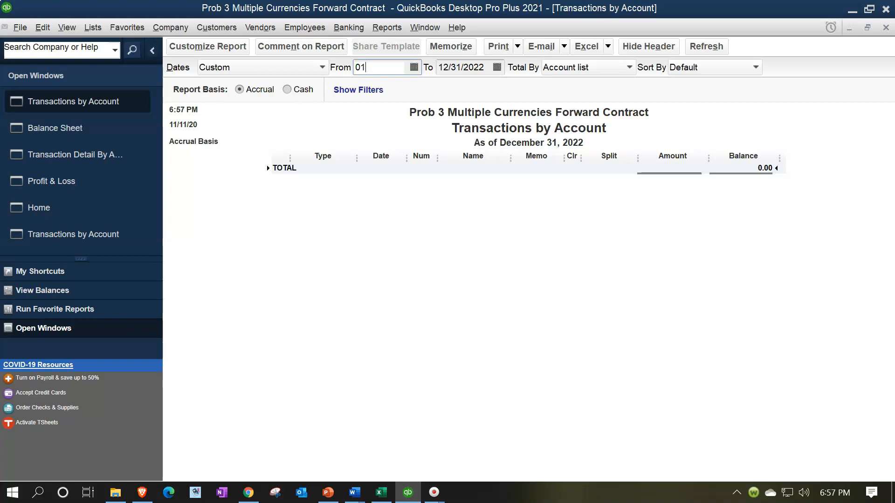
type("12")
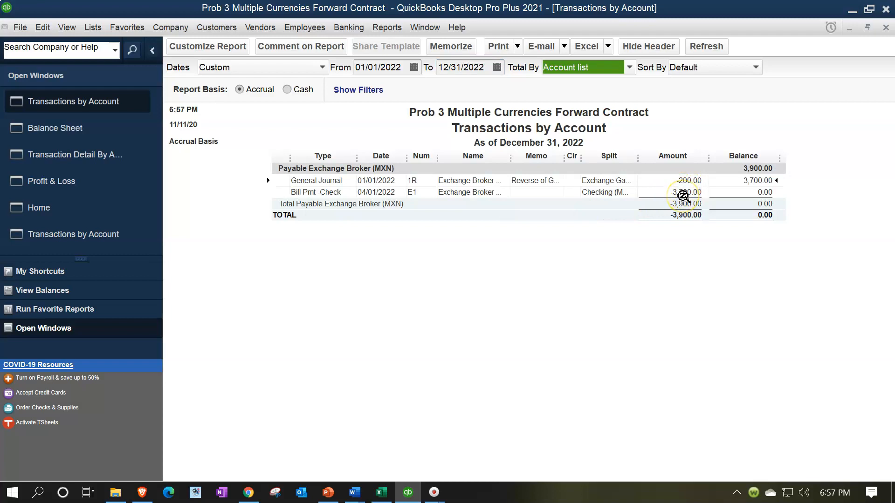
mouse_move(851, 80)
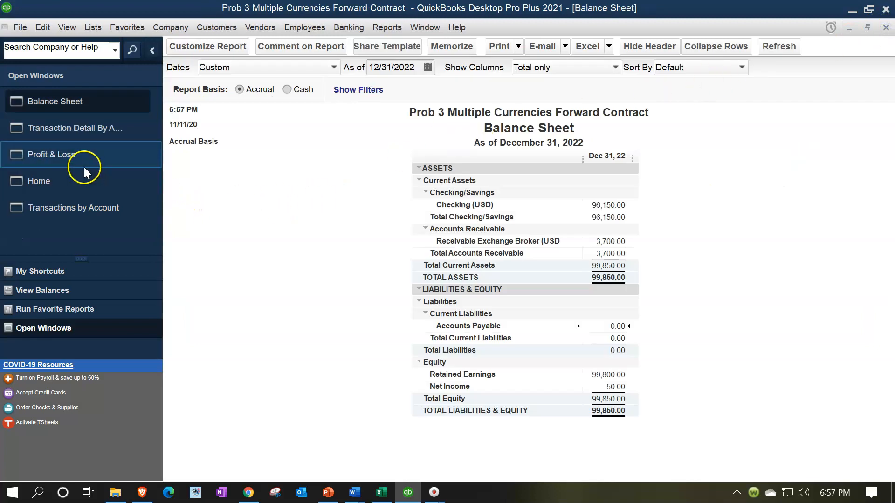
- Show the Profit & Loss for 2021 with its 200 exchange loss and compare it against the Excel worksheet
left_click(55, 154)
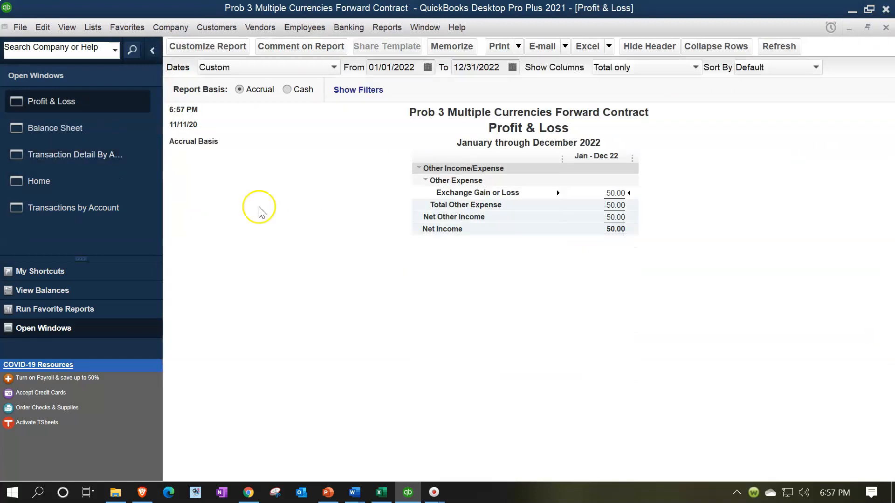
mouse_move(322, 229)
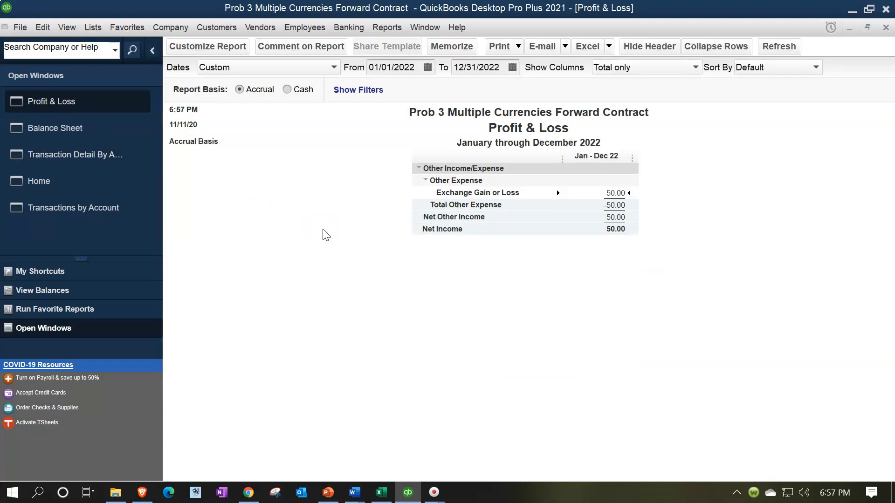
left_click(392, 67)
type("1")
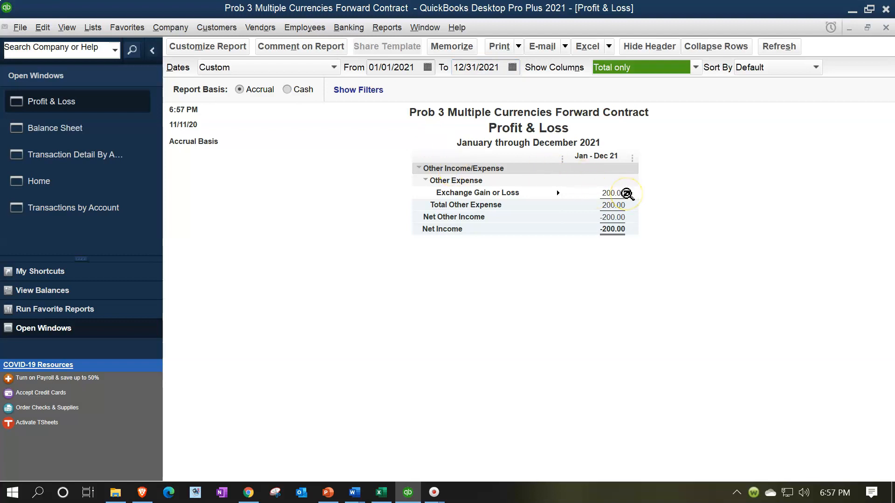
left_click(380, 492)
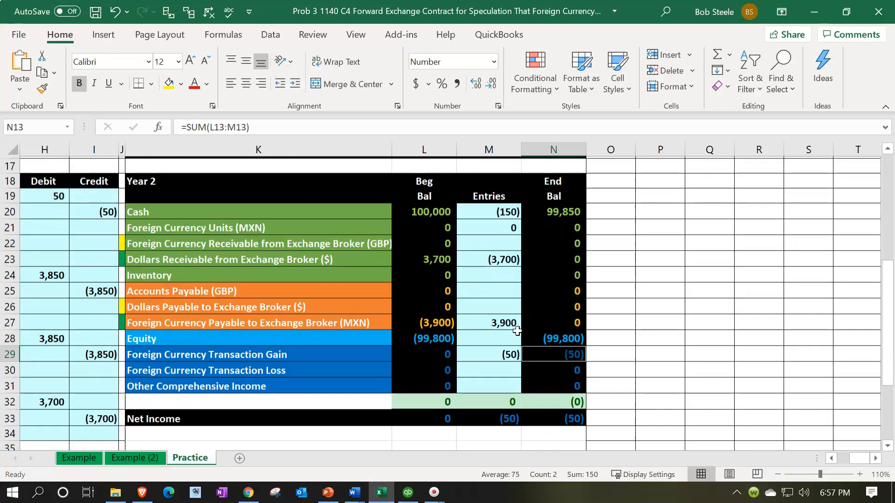
left_click(407, 492)
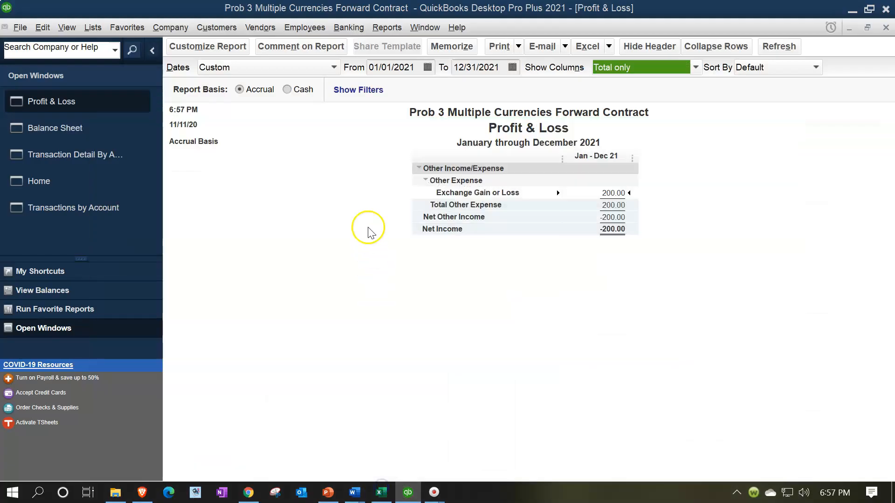
- Show the 2022 Profit & Loss (01/01/2022–12/31/2022) and drill into the 50.00 exchange gain
left_click(391, 67)
type("2")
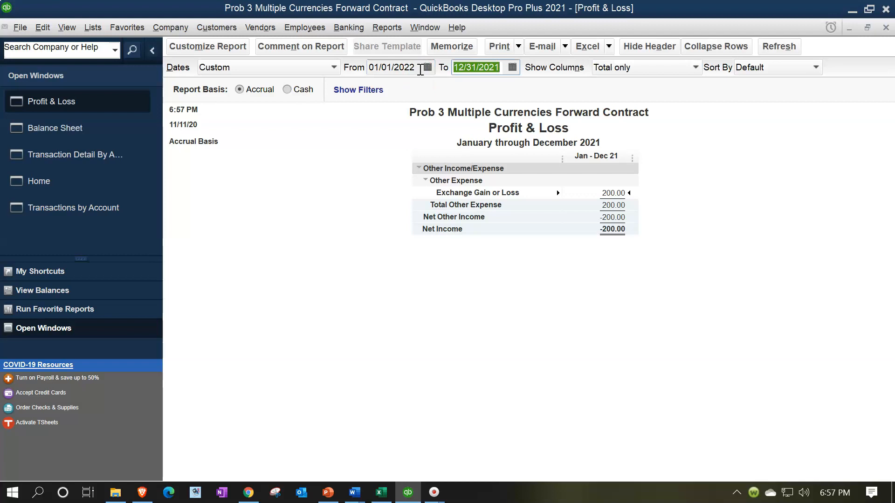
type("12/31/2022")
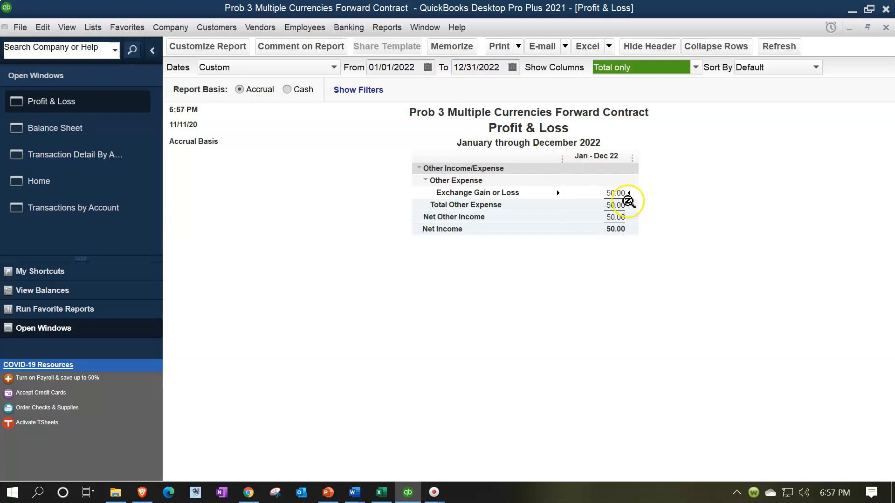
double_click(615, 192)
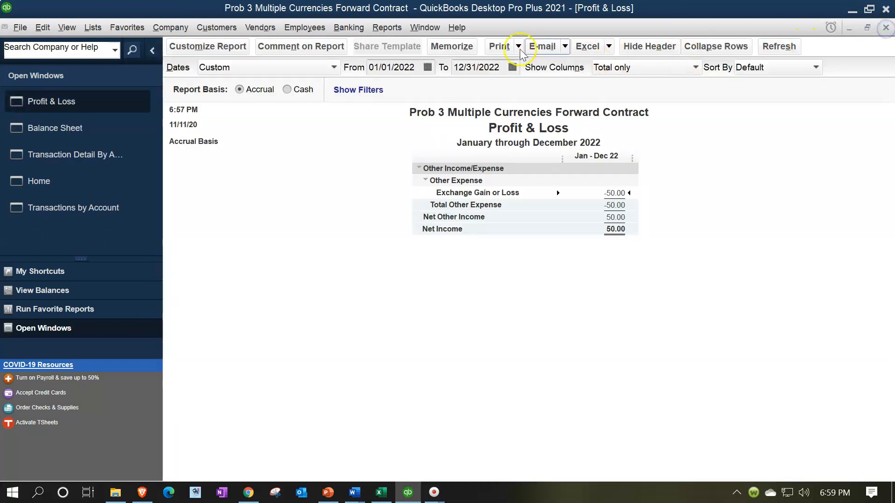
left_click(386, 27)
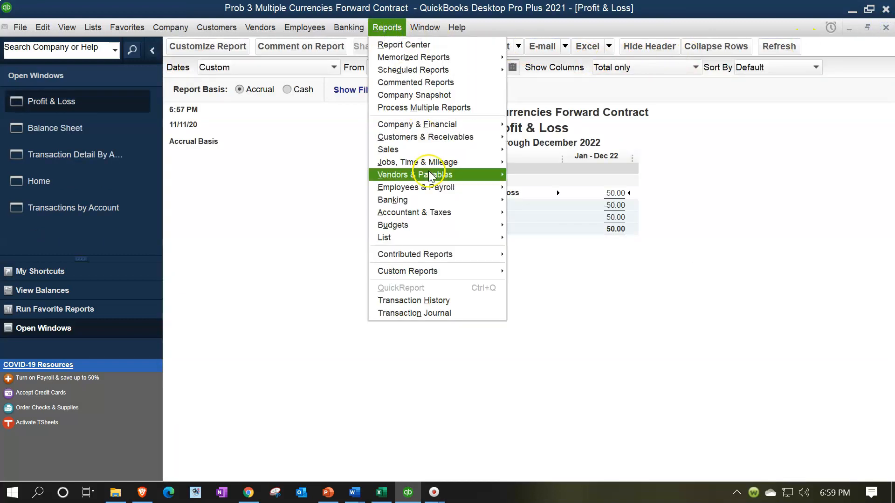